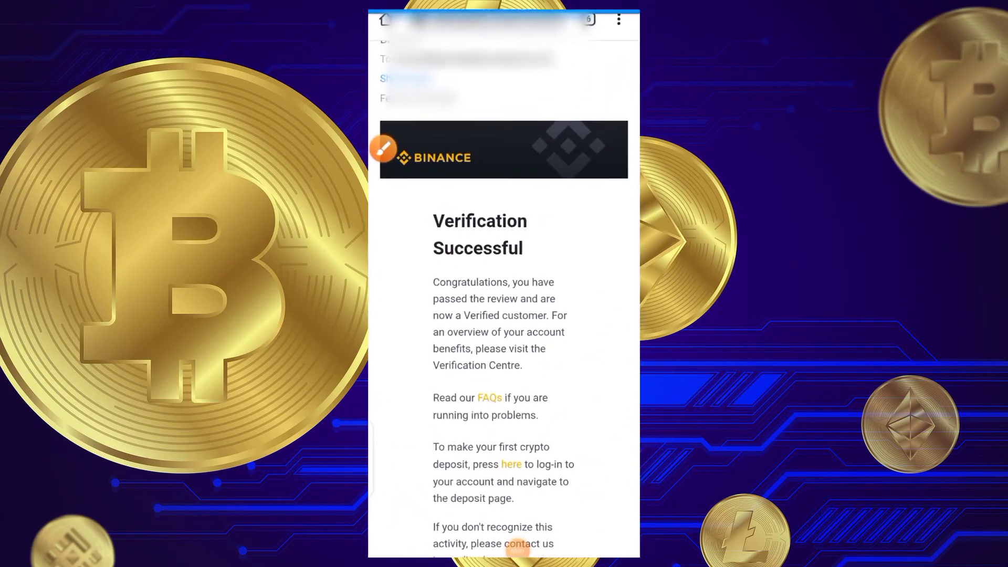
# Switch back to Yahoo Mail and view Grey's 'KYC Approved' email.
pyautogui.scroll(-3)
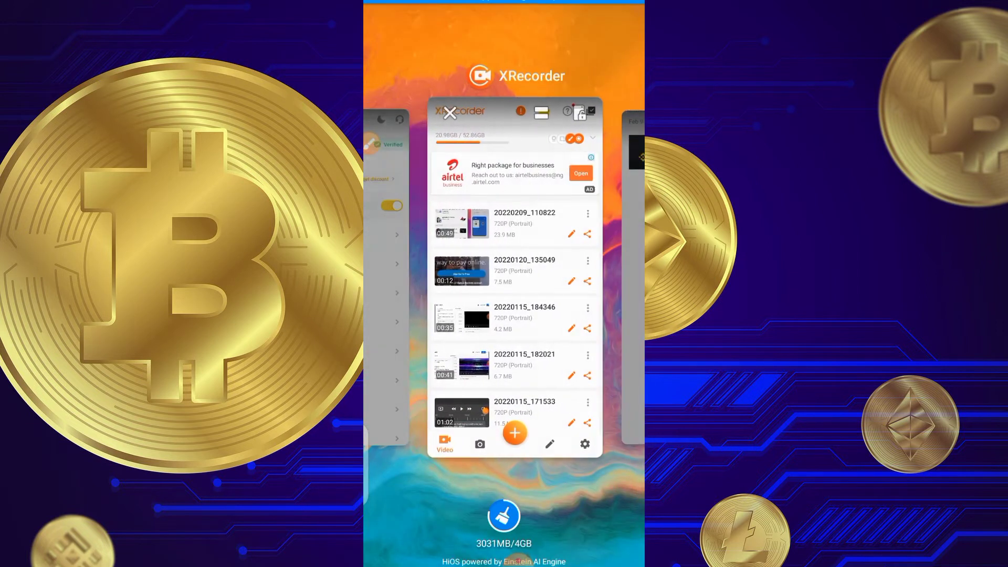
pyautogui.click(449, 113)
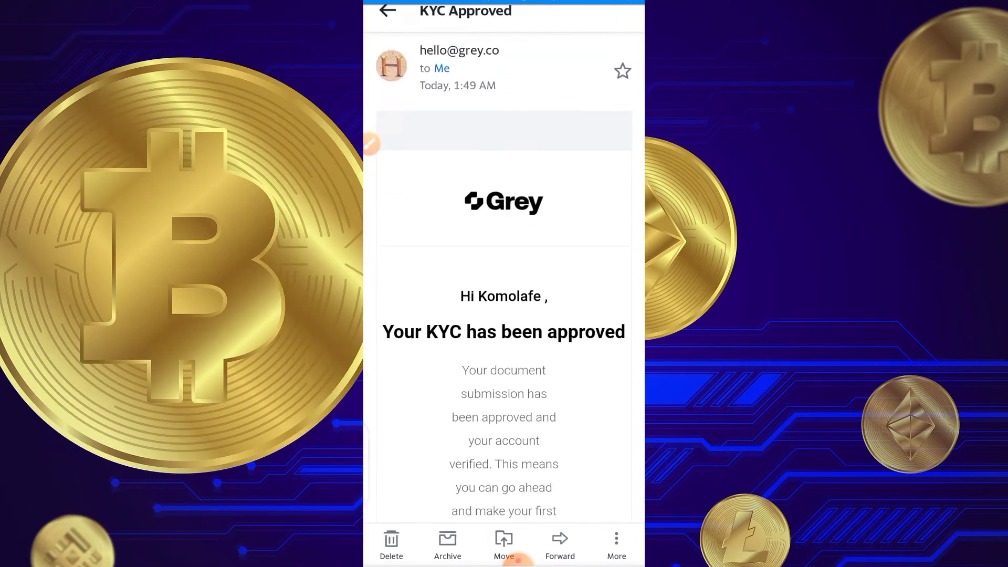
# Read through Grey's KYC approval email from top to bottom.
pyautogui.scroll(-3)
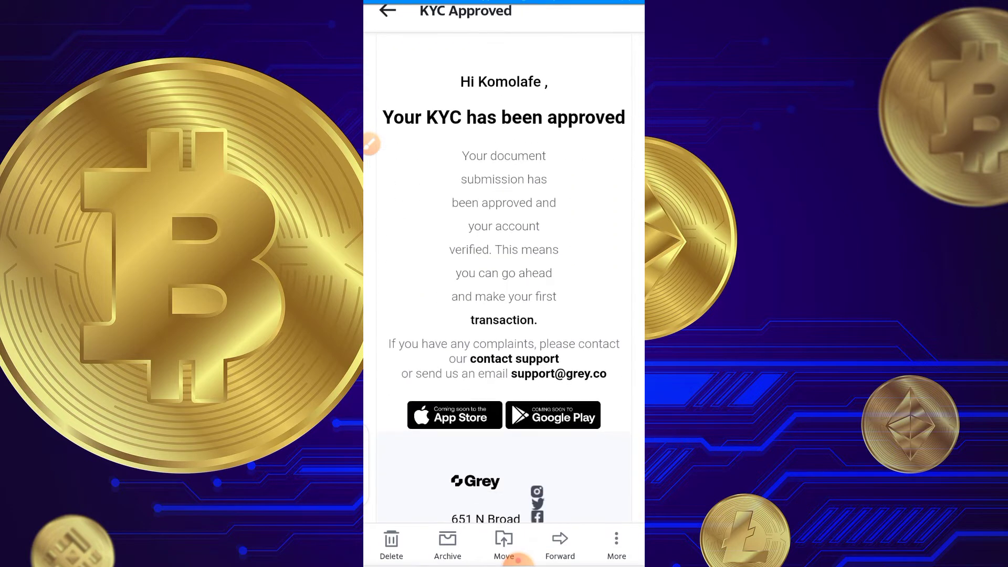
pyautogui.scroll(-3)
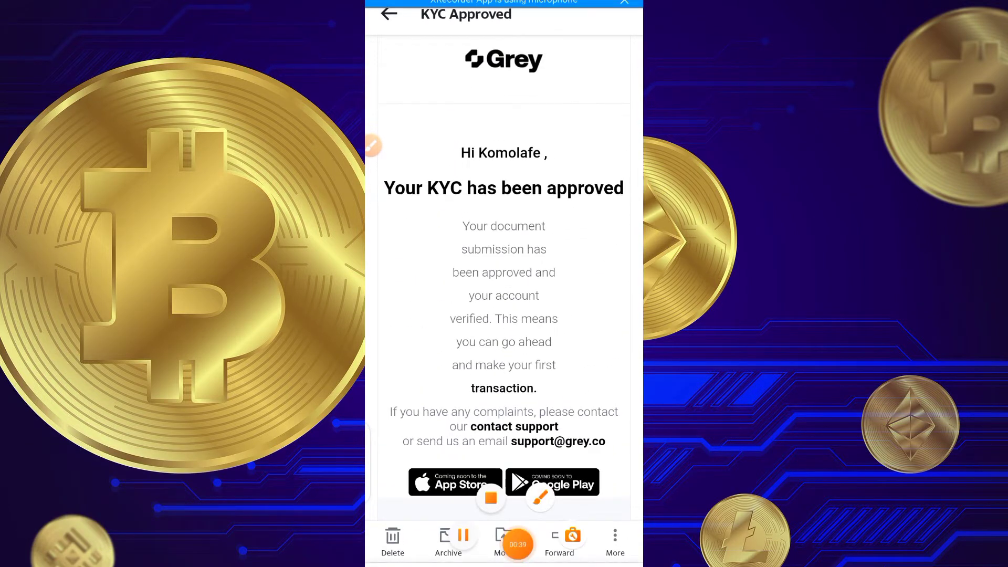
pyautogui.scroll(-3)
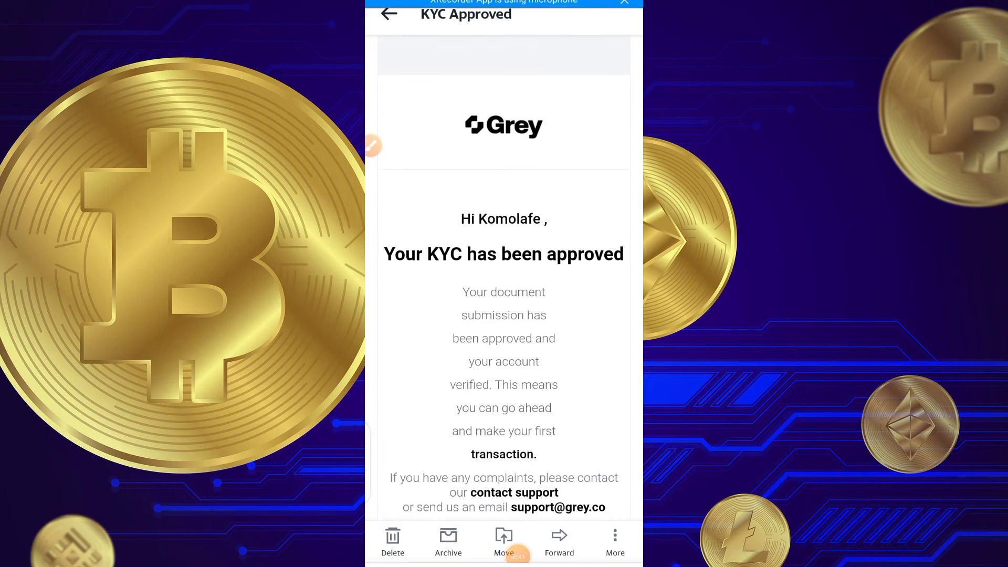
pyautogui.scroll(-3)
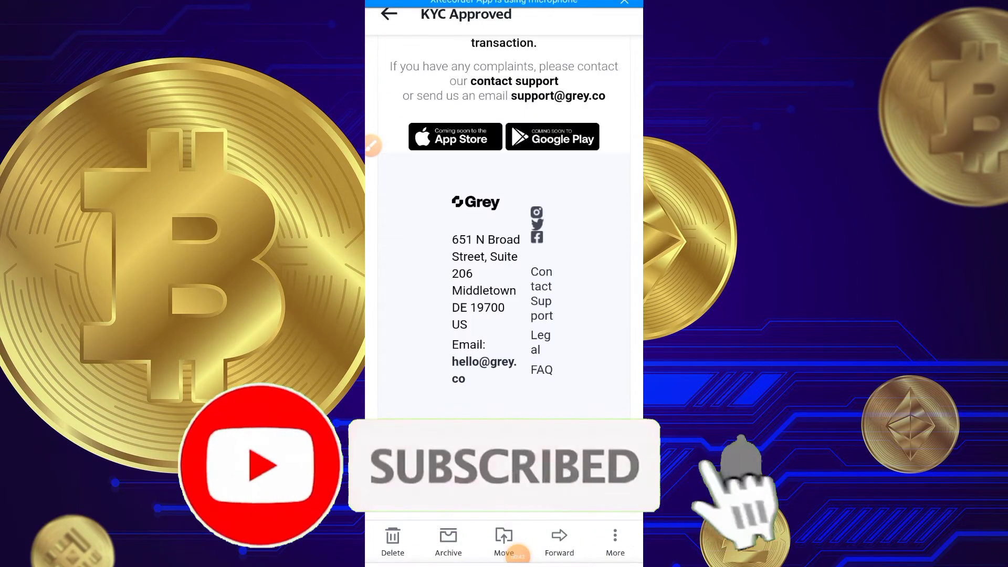
pyautogui.scroll(3)
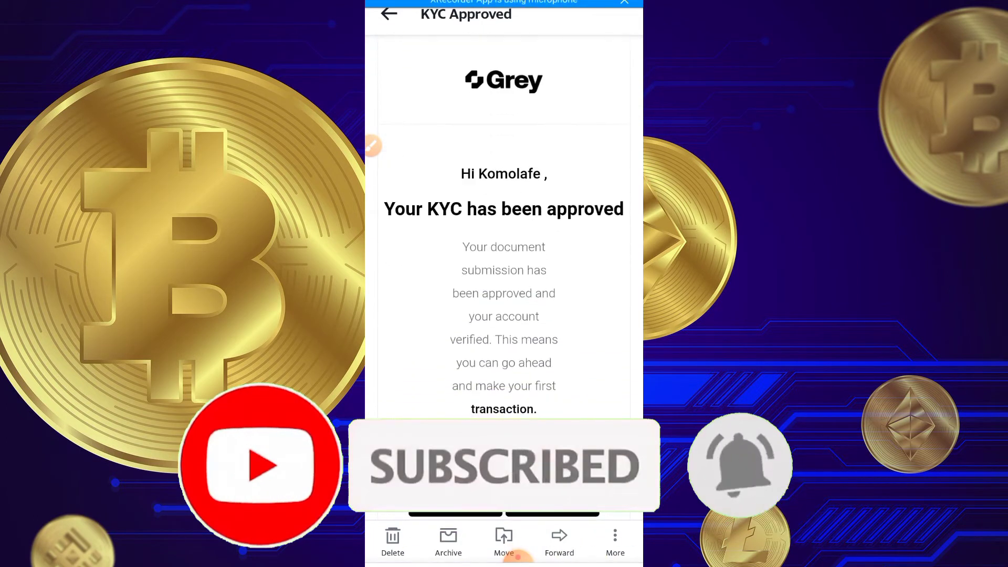
pyautogui.scroll(-3)
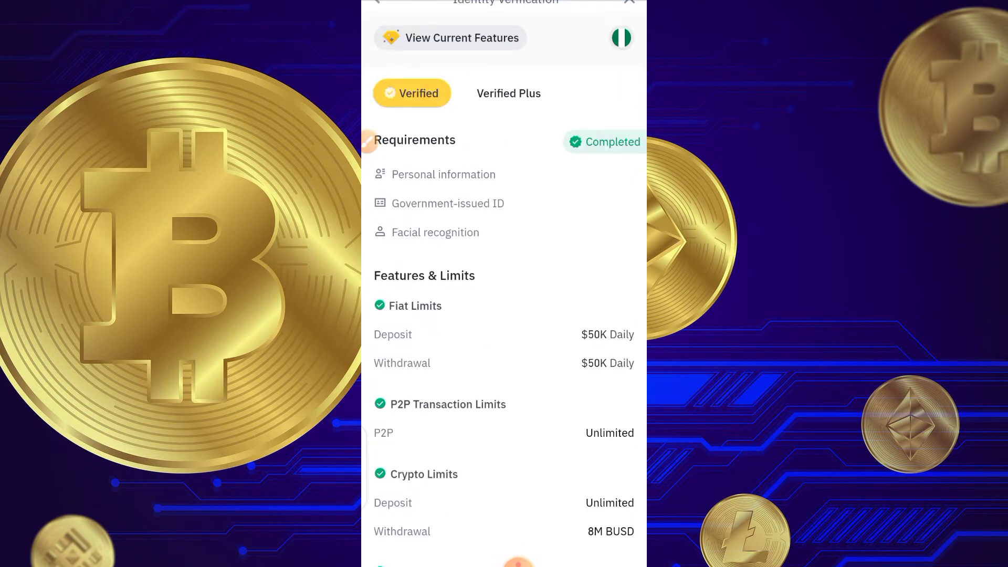
pyautogui.scroll(-3)
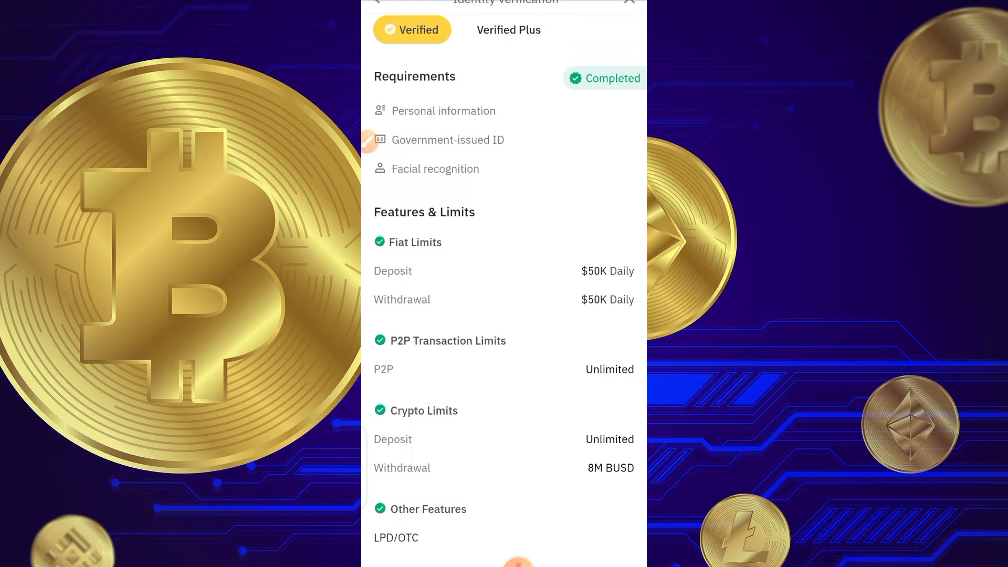
pyautogui.scroll(3)
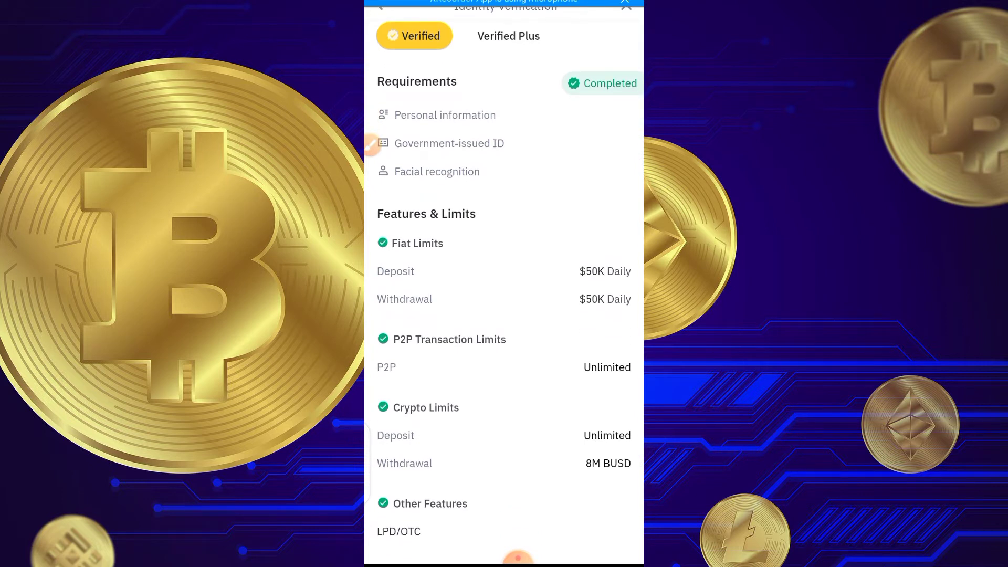
# Review Binance's Verified page, then leave it for the phone's app drawer.
pyautogui.scroll(3)
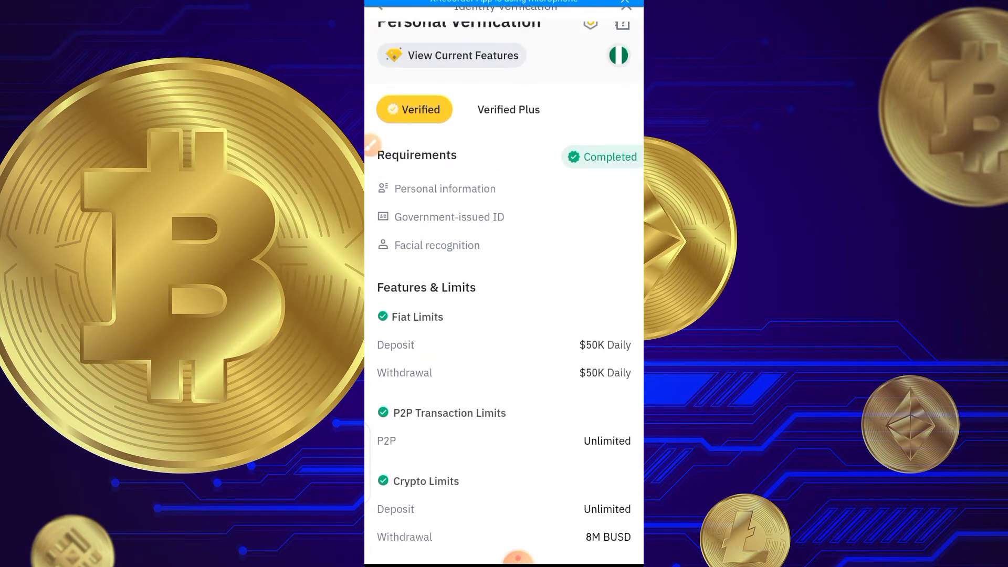
pyautogui.scroll(3)
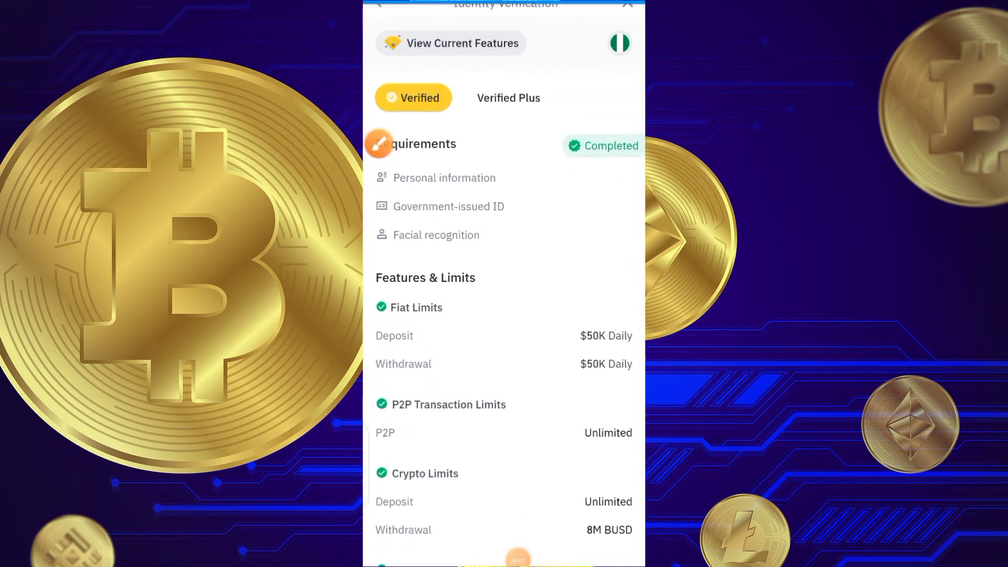
pyautogui.scroll(-3)
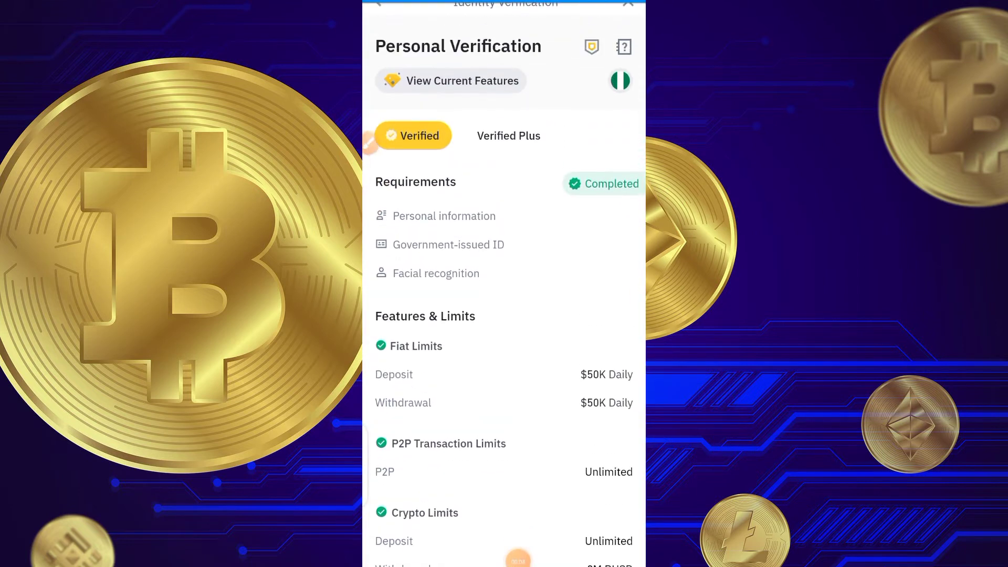
pyautogui.scroll(-3)
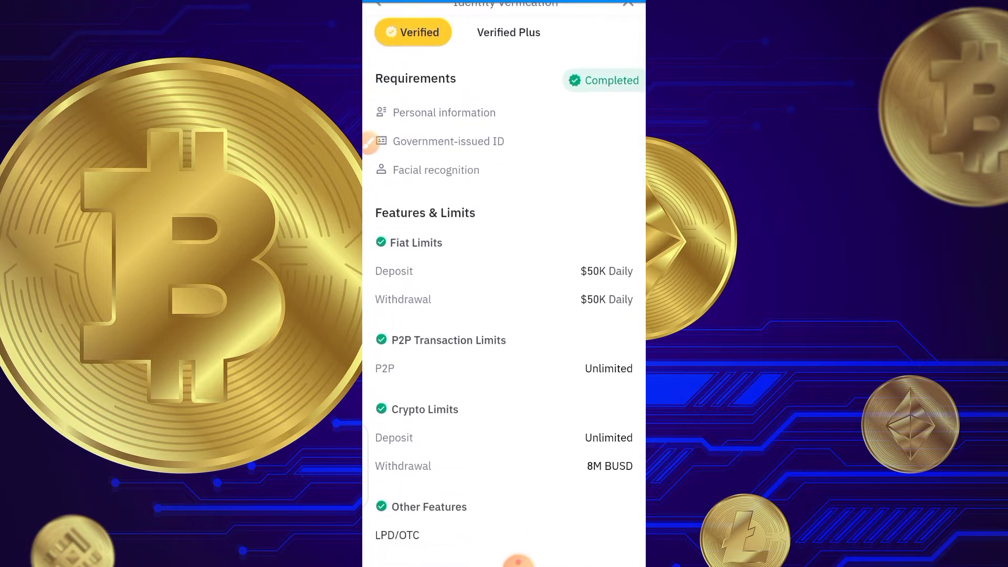
pyautogui.scroll(3)
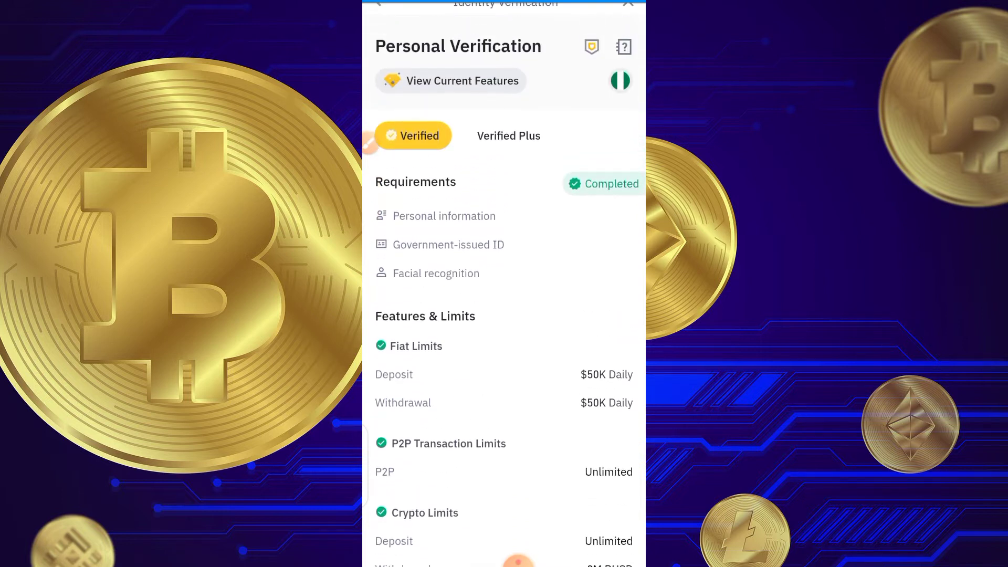
pyautogui.scroll(3)
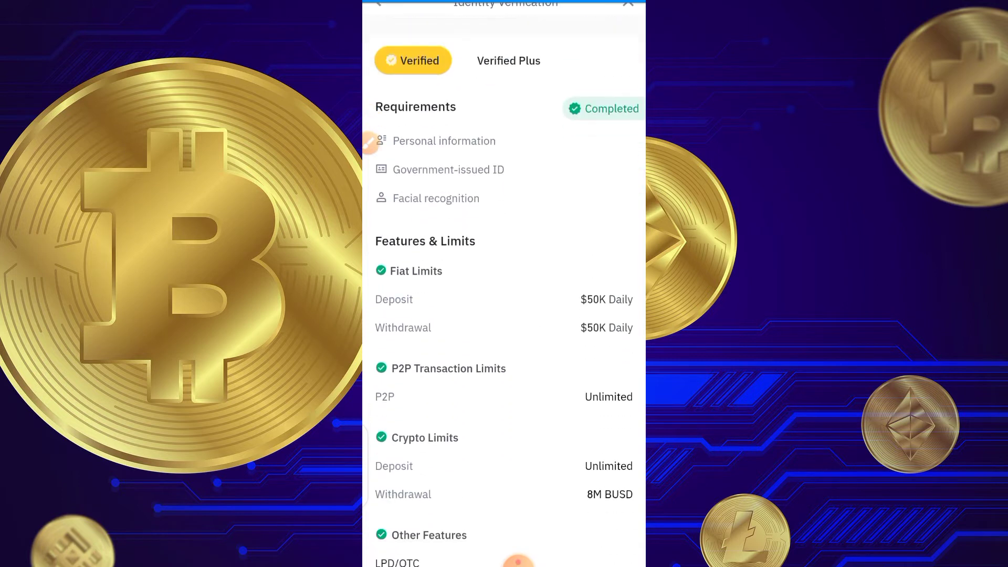
pyautogui.scroll(-3)
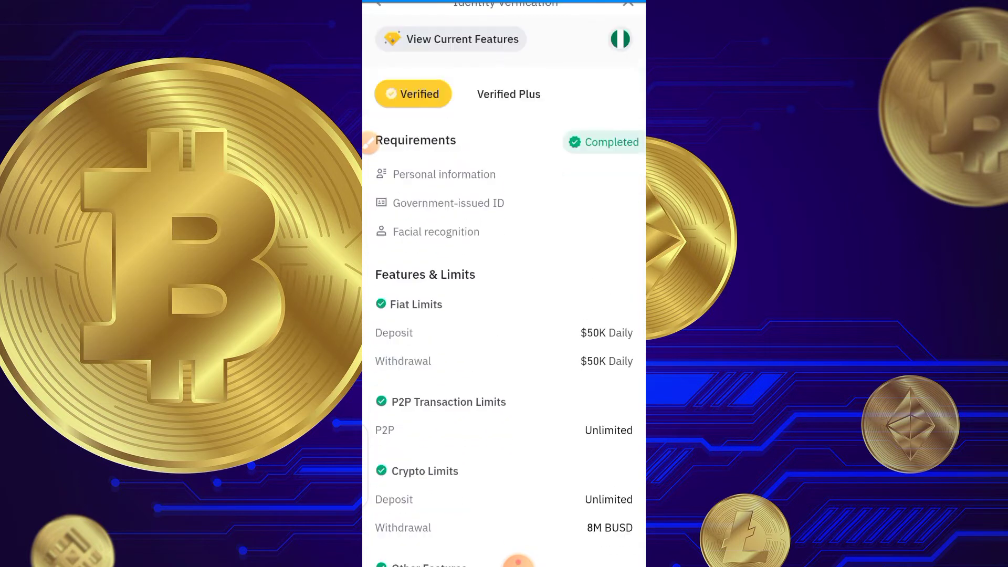
pyautogui.scroll(-3)
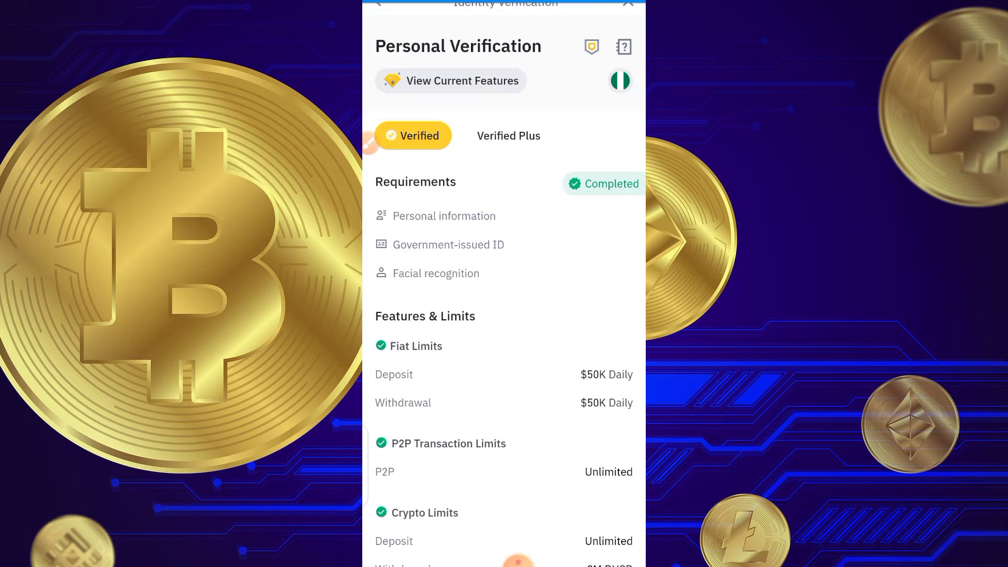
pyautogui.click(517, 549)
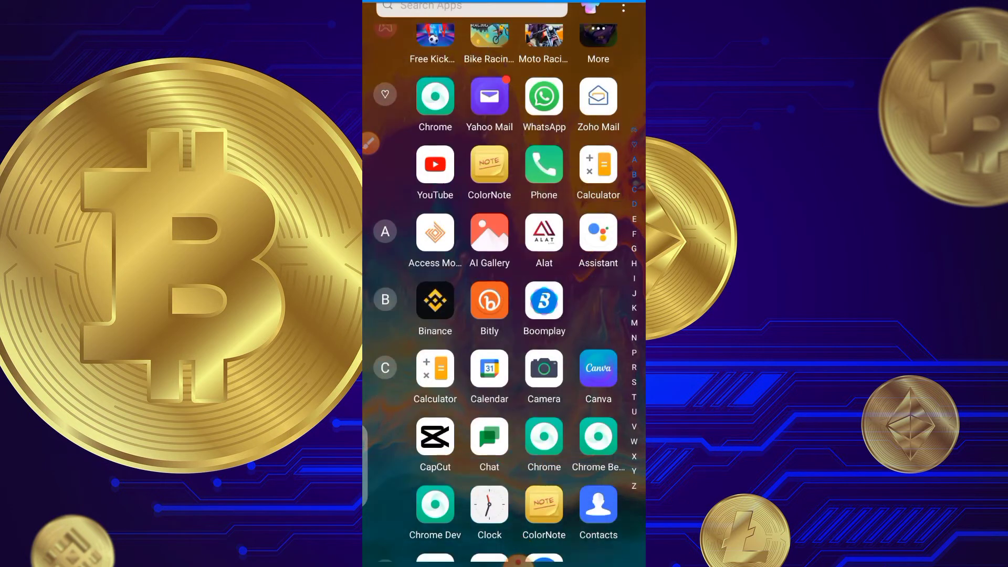
# Search the Play Store and open the MWS: NIMC MobileID app listing.
pyautogui.scroll(-3)
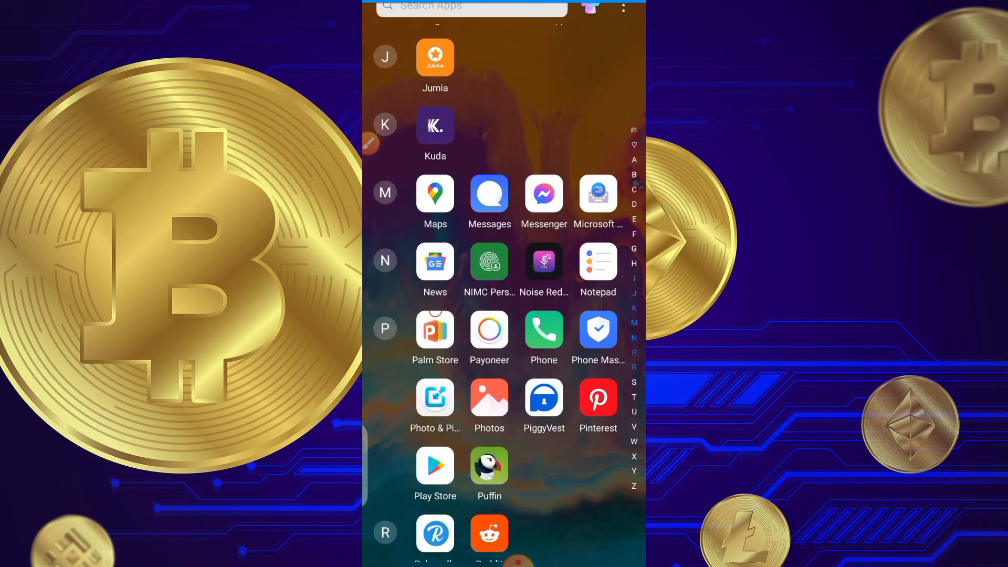
pyautogui.click(435, 464)
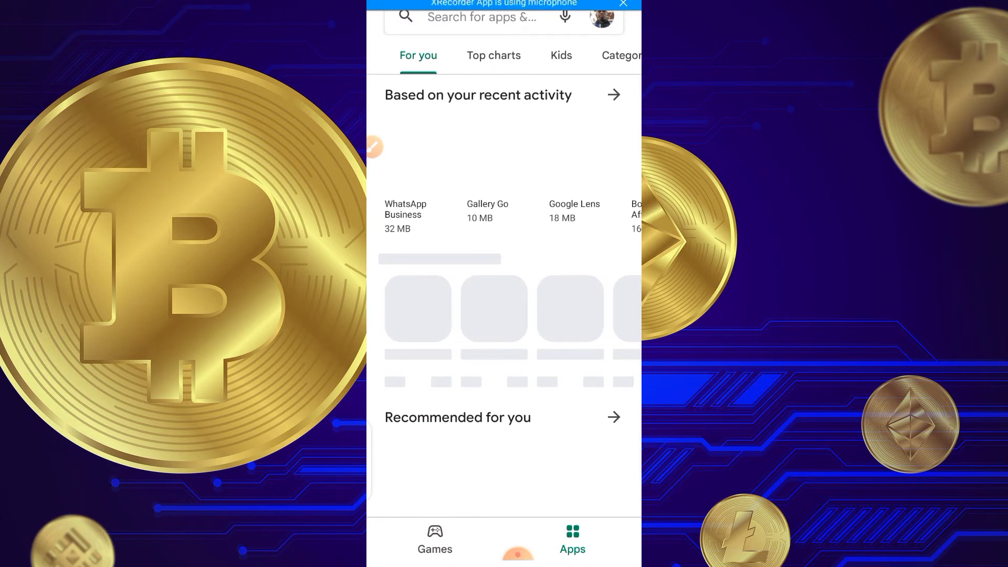
pyautogui.click(489, 17)
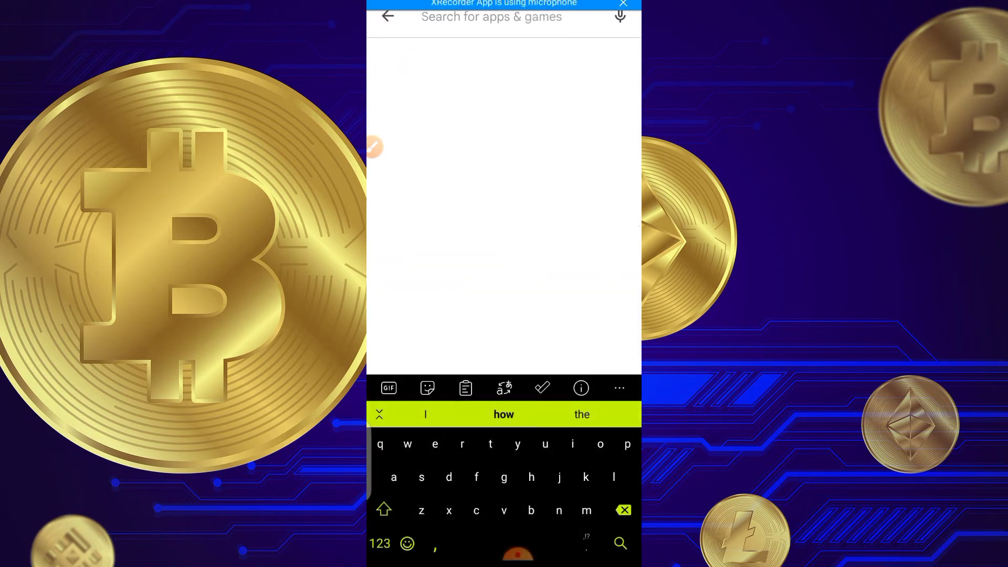
pyautogui.click(388, 17)
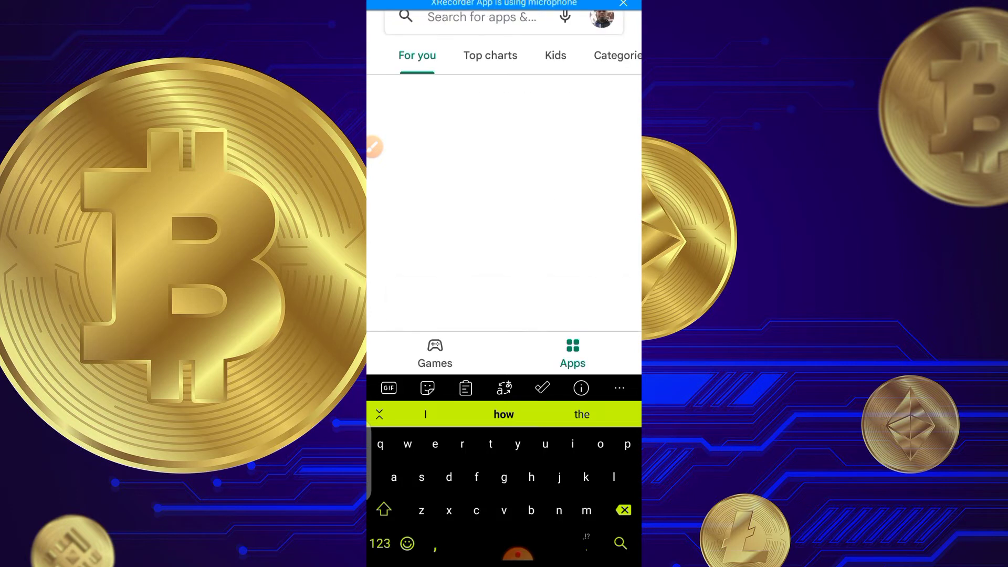
pyautogui.click(481, 17)
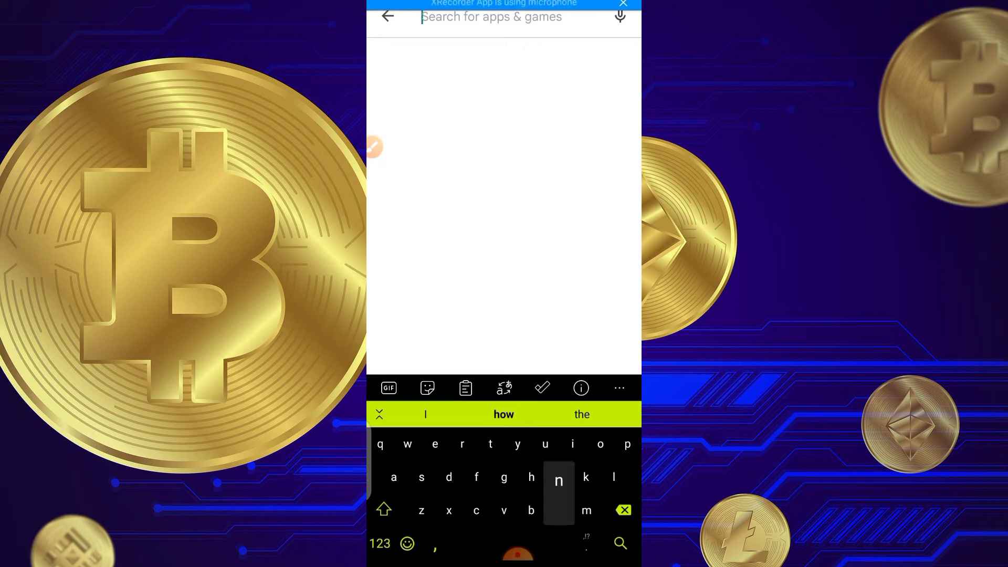
pyautogui.write('ni')
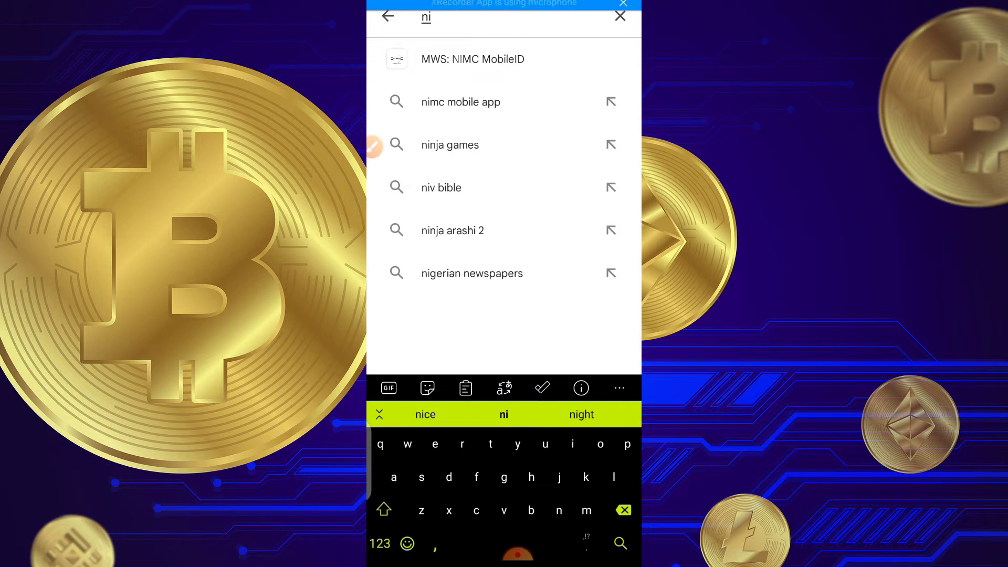
pyautogui.click(472, 58)
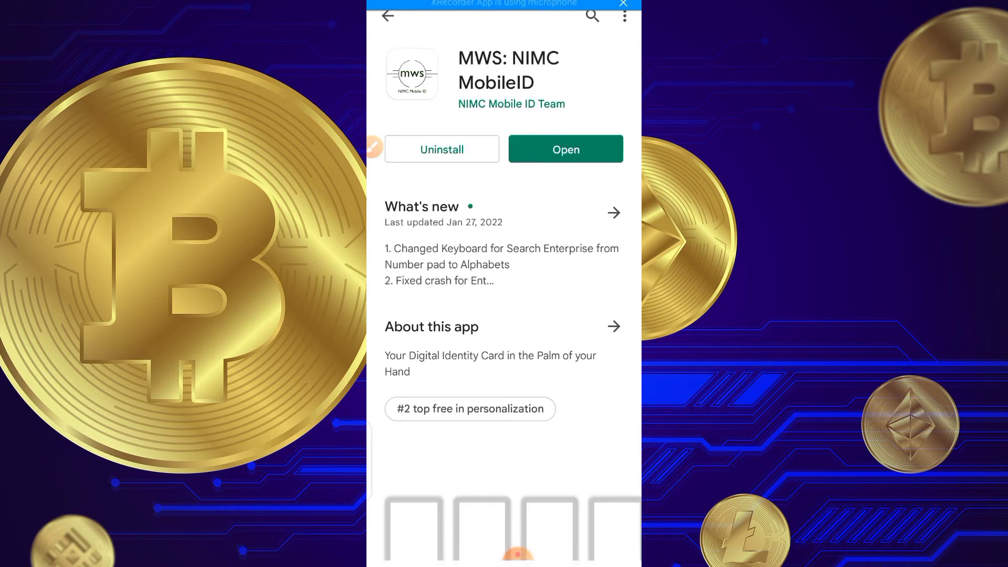
# Scroll the NIMC MobileID listing, then return to Binance's Verified status page.
pyautogui.scroll(-3)
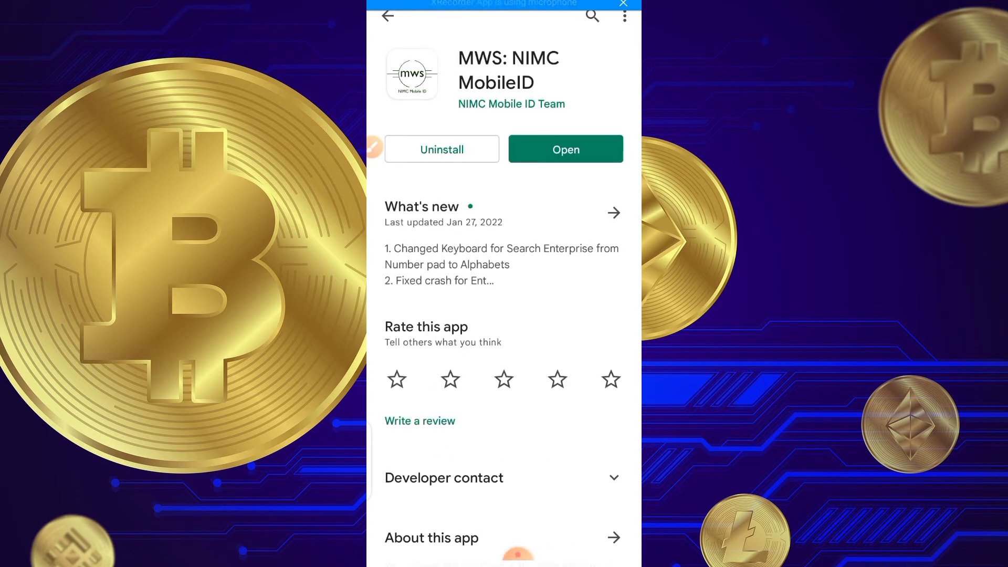
pyautogui.click(564, 149)
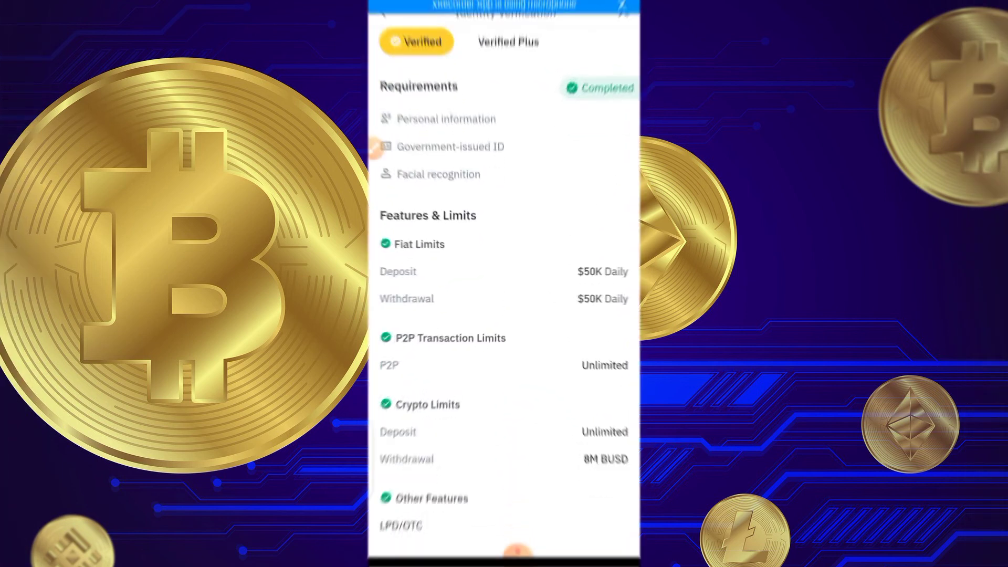
pyautogui.scroll(-3)
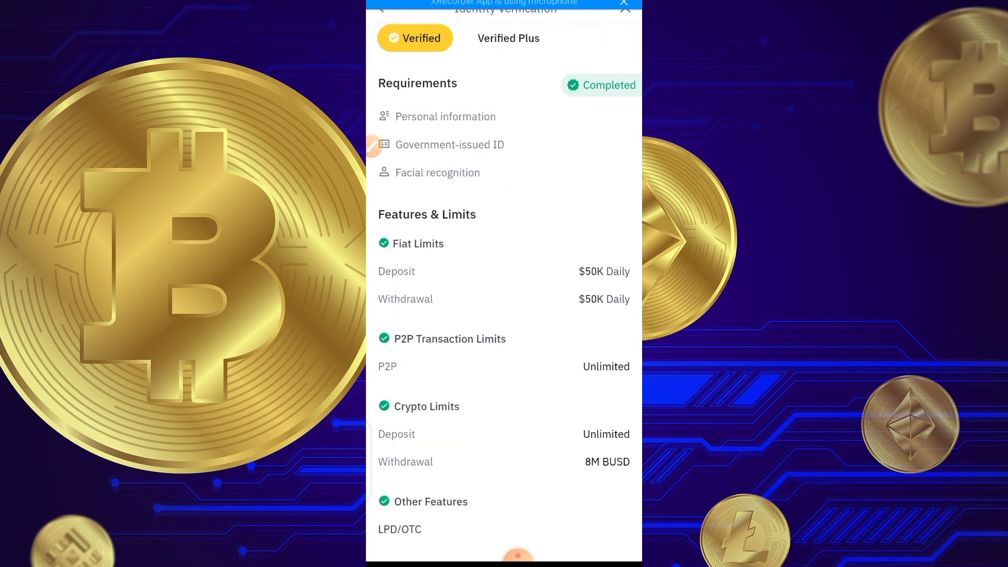
pyautogui.scroll(-3)
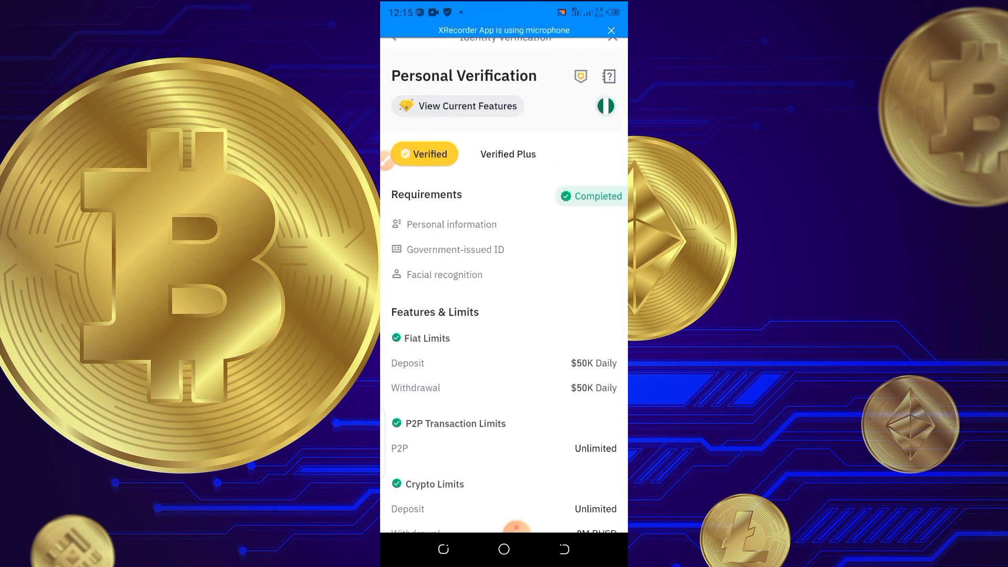
pyautogui.scroll(3)
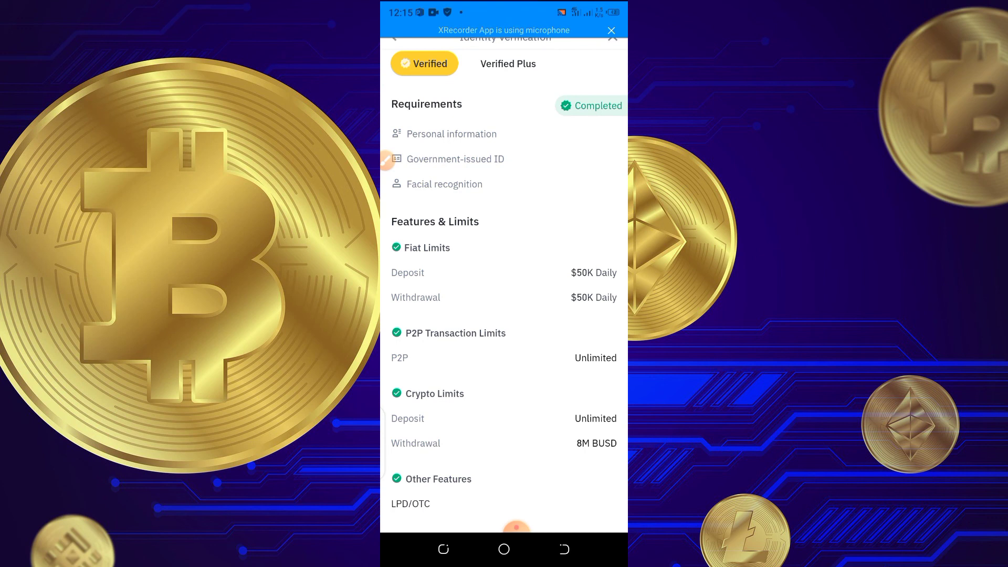